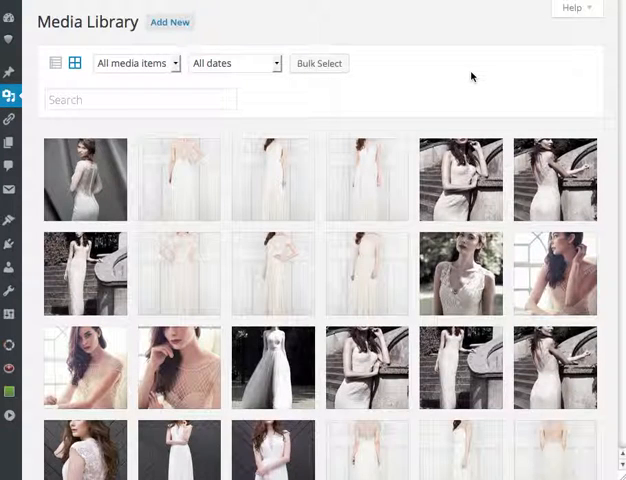
mouse_move(426, 300)
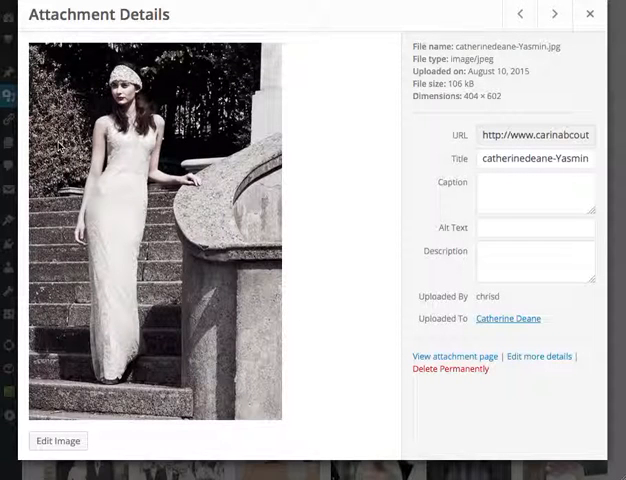
mouse_move(464, 411)
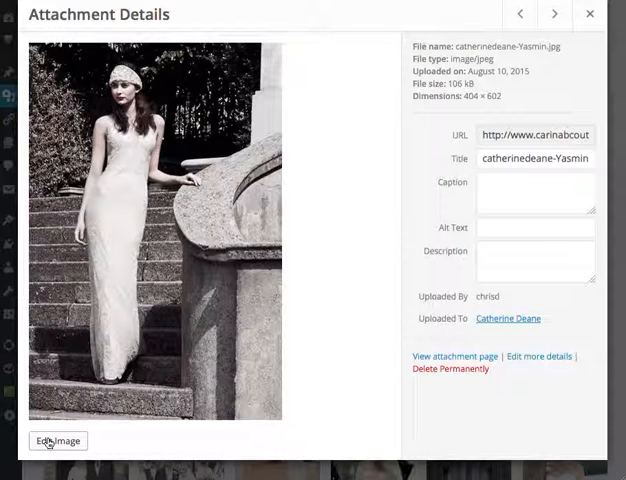
Open the stairs photo in the image editor and draw a roughly 333 × 336 crop selection
click(57, 440)
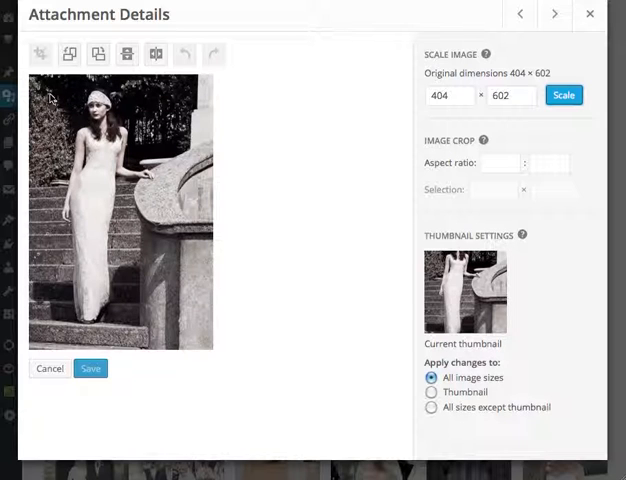
drag(50, 85, 175, 230)
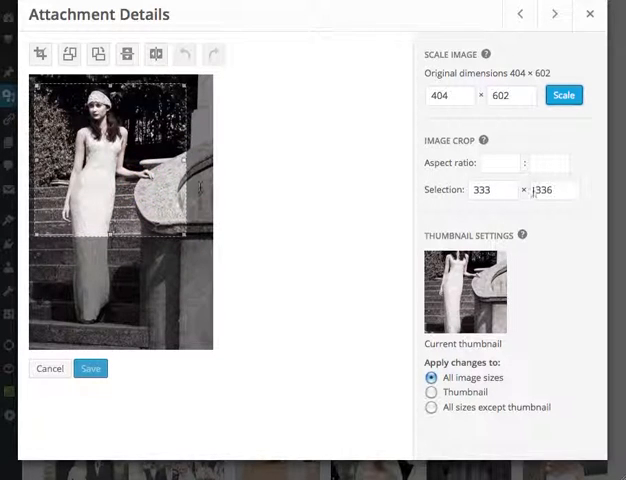
Set a 1:1 crop aspect ratio and move the selection over the woman's upper body
click(494, 163)
text(1)
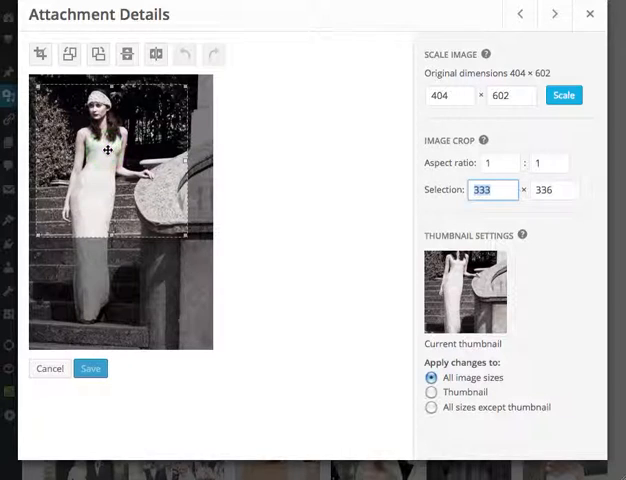
drag(118, 165, 110, 150)
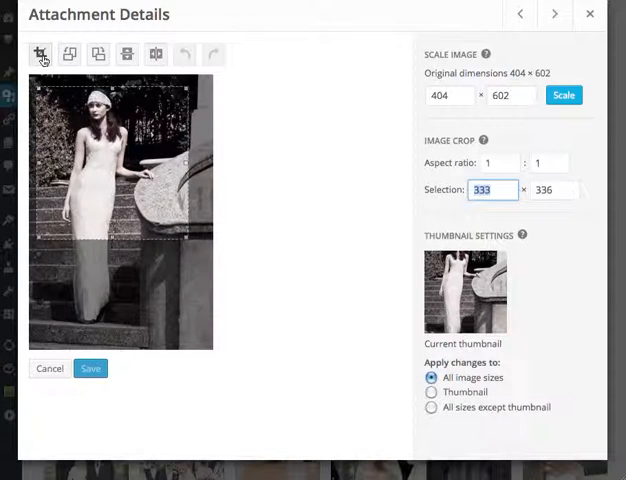
Crop the stairs photo to the square selection, applying changes to the thumbnail only
click(40, 54)
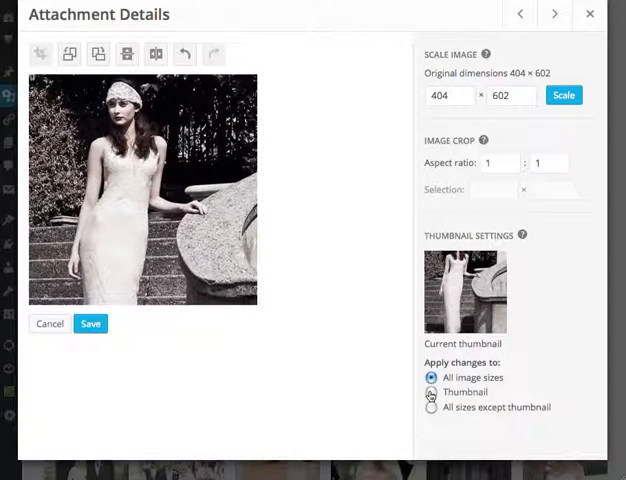
click(429, 392)
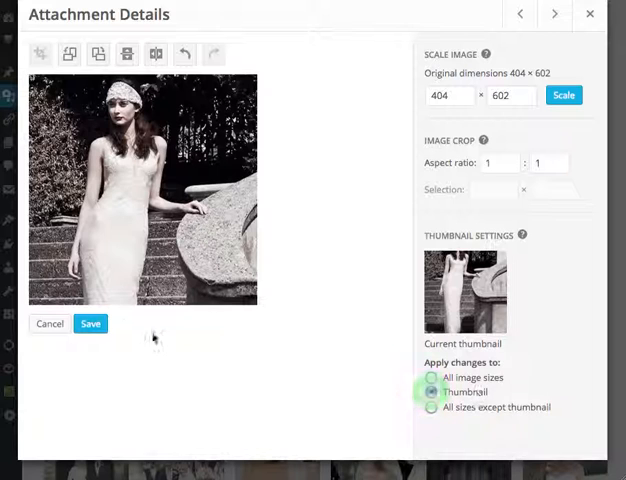